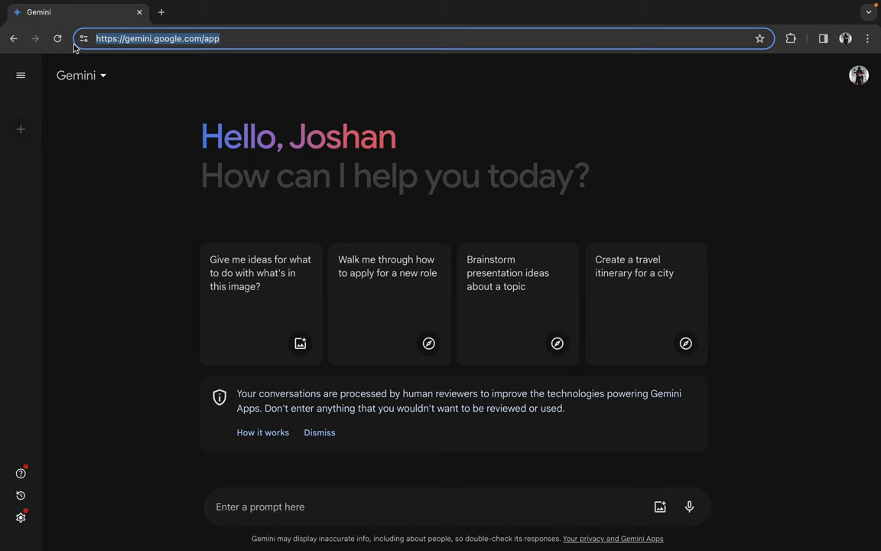
mouse_move(98, 89)
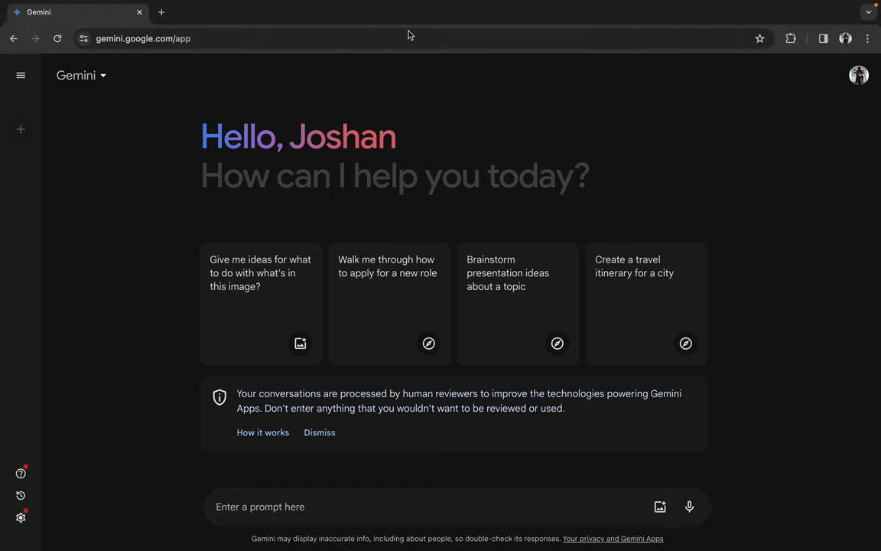
mouse_move(172, 148)
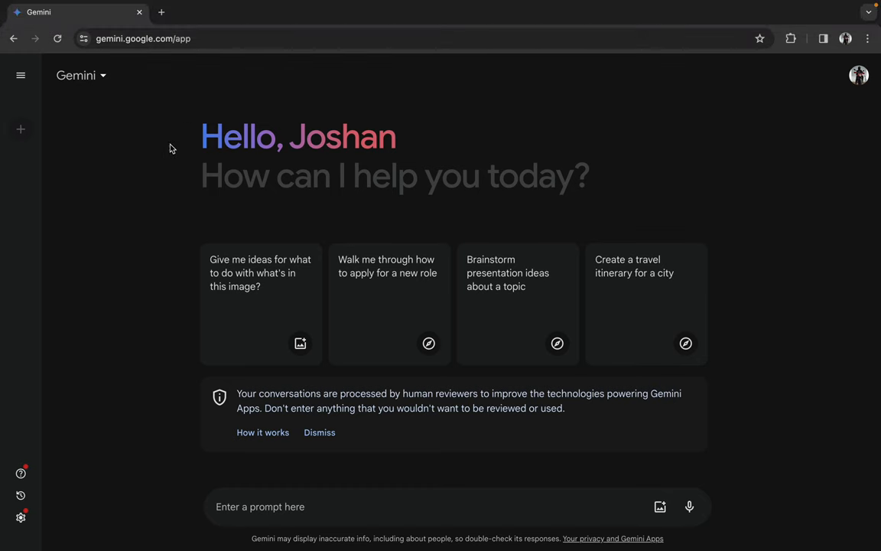
Visit youtube.com in a new tab, open the brownies video for its URL, then return to Gemini
click(161, 12)
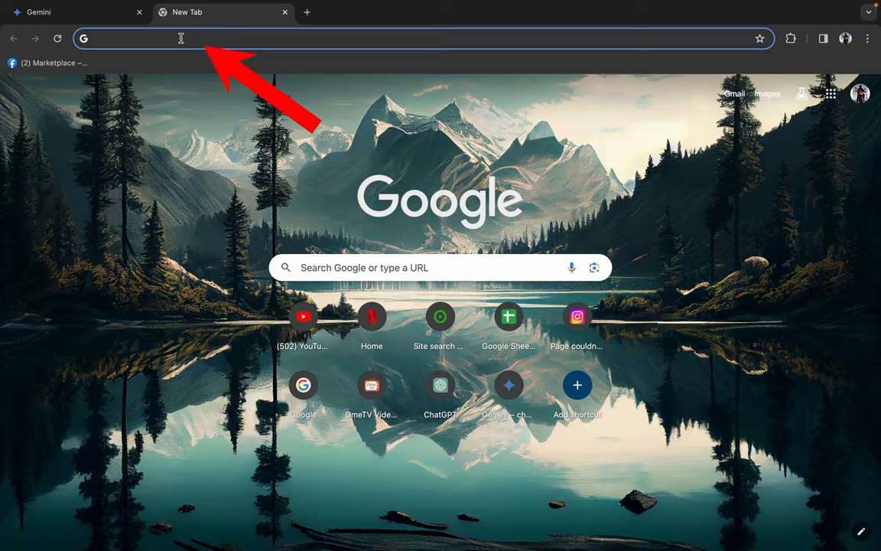
text(youtube.com/watch?v=BlFc1Zg94SI)
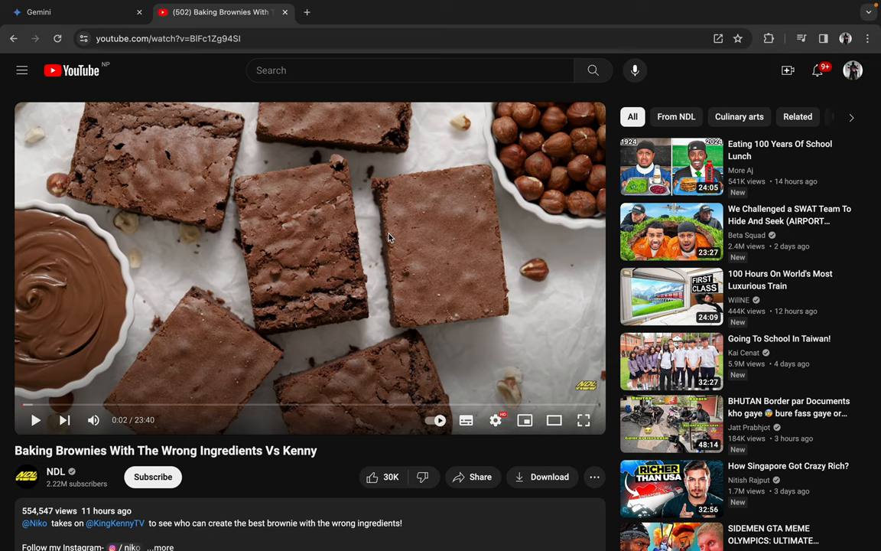
mouse_move(36, 485)
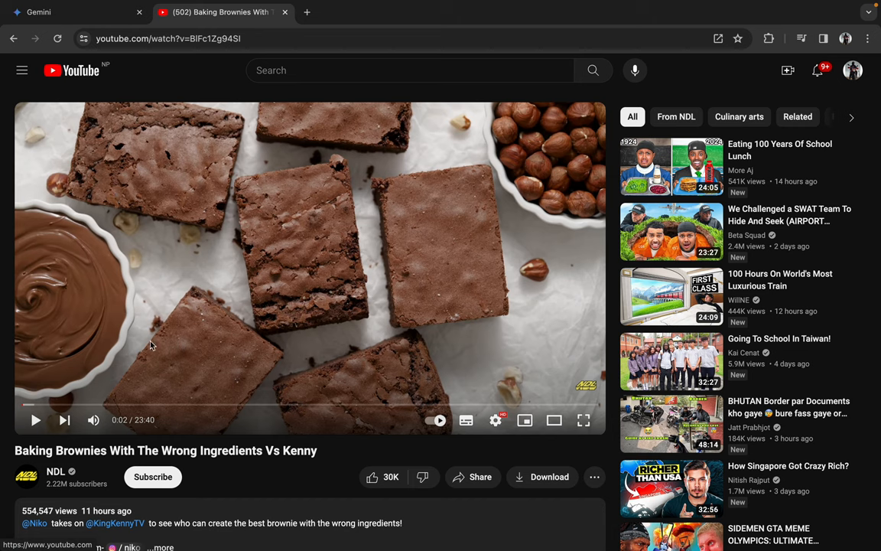
click(53, 12)
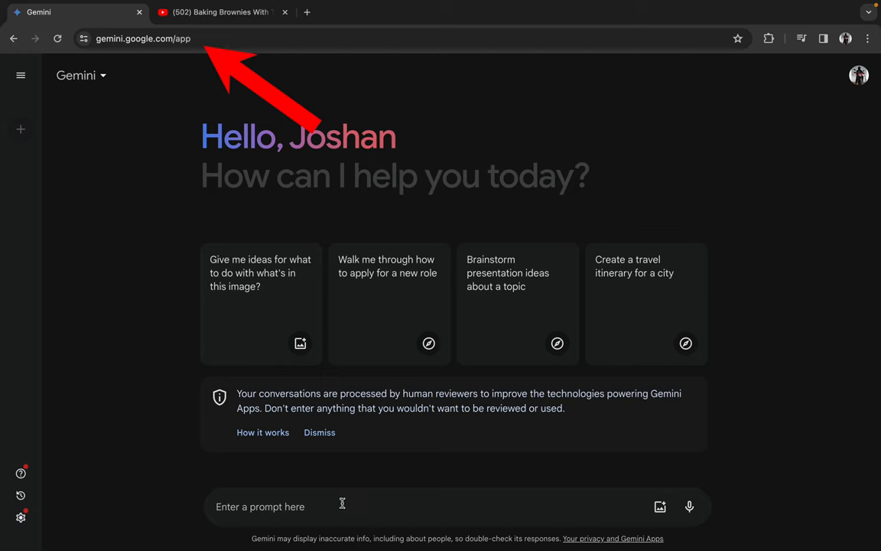
click(330, 506)
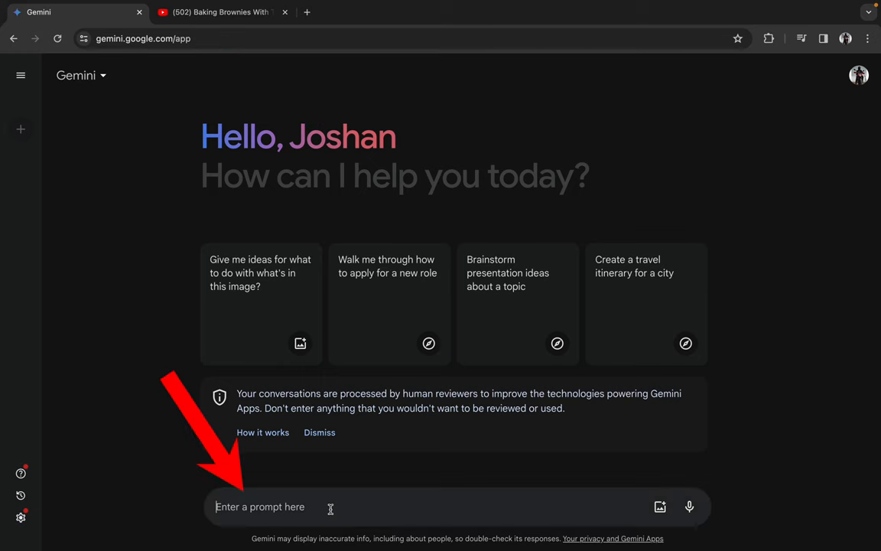
text(Summerize)
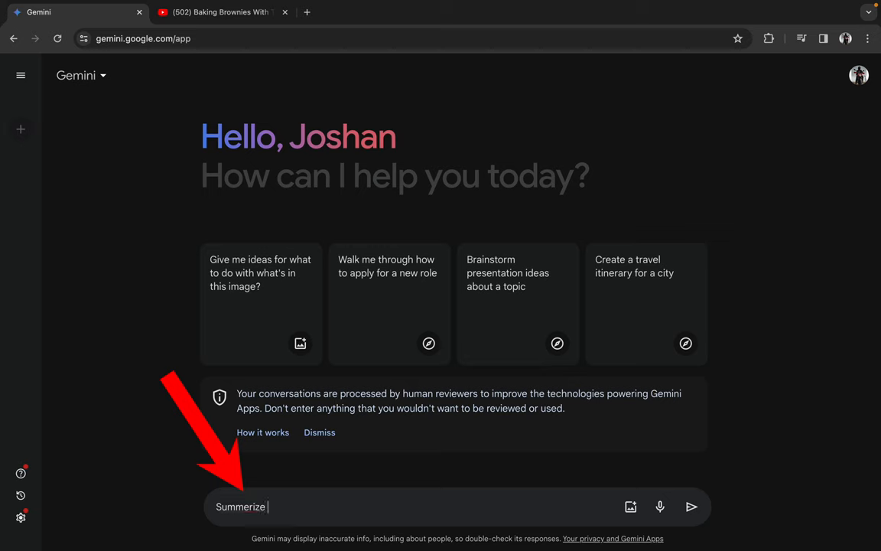
text(this video for me i)
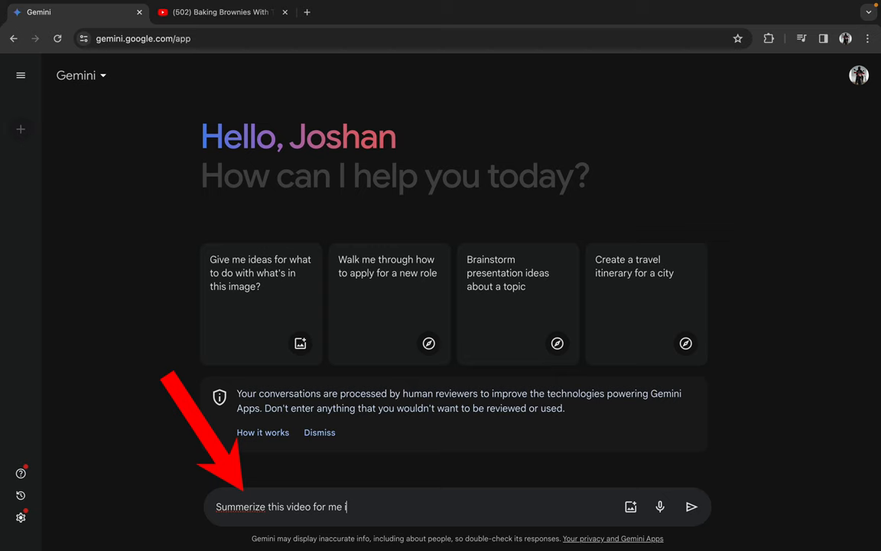
text(n bullet pion)
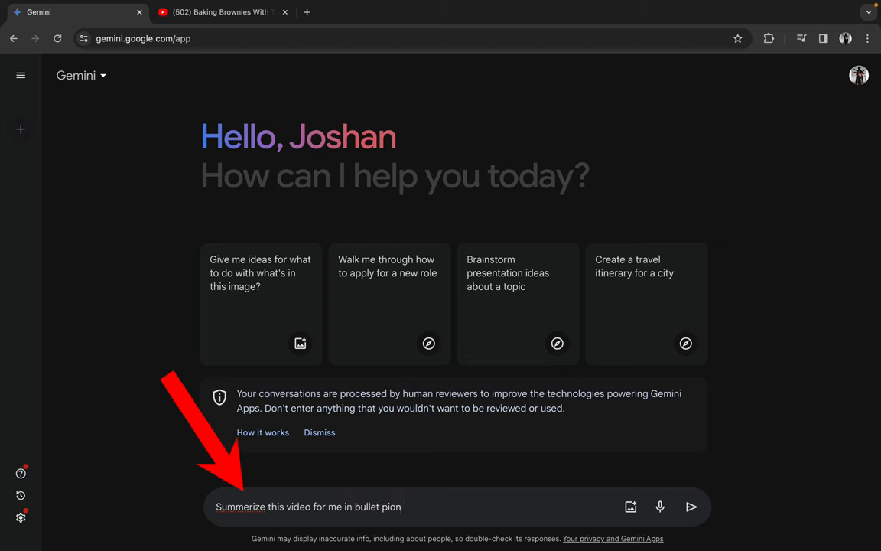
text(ts)
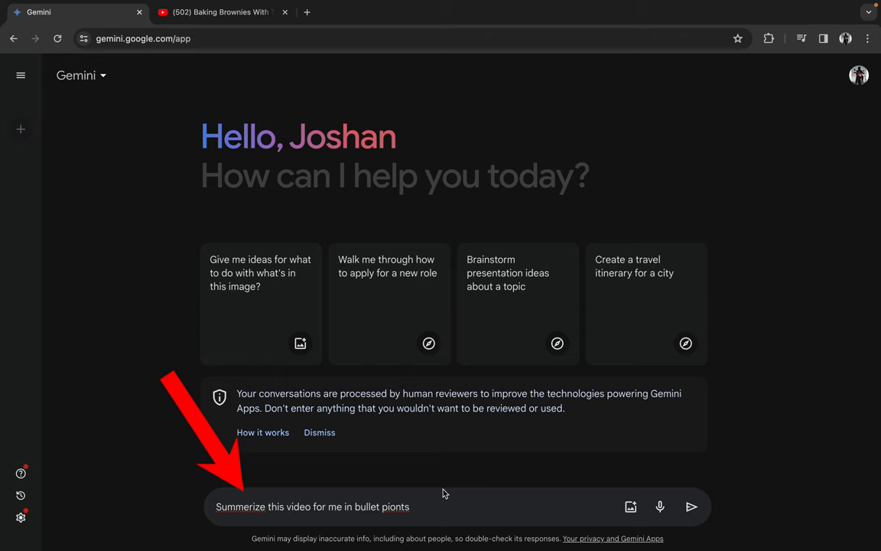
text(https://www.youtube.com/watch?v=BlFc1Zg94SI)
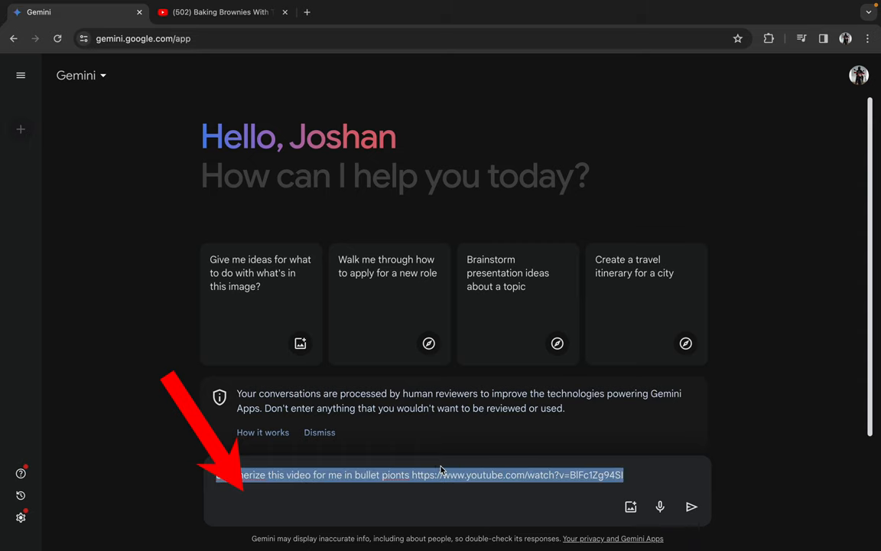
Send the request and review Gemini's timestamped bullet-point summary of the brownie video
click(692, 508)
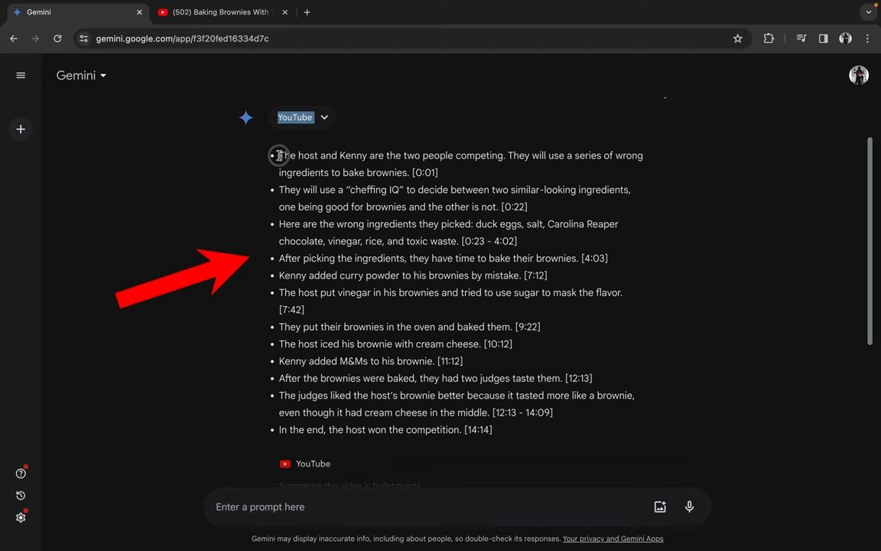
drag(278, 156, 520, 452)
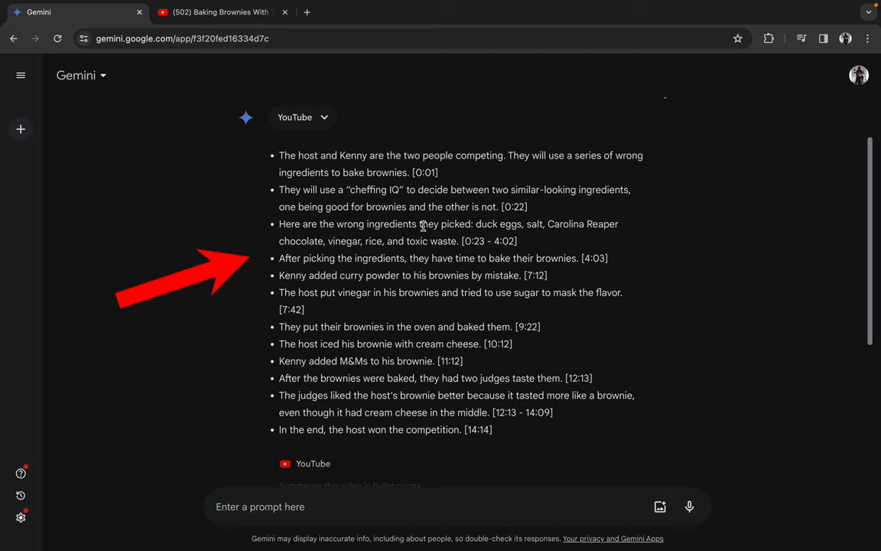
scroll(down, 3)
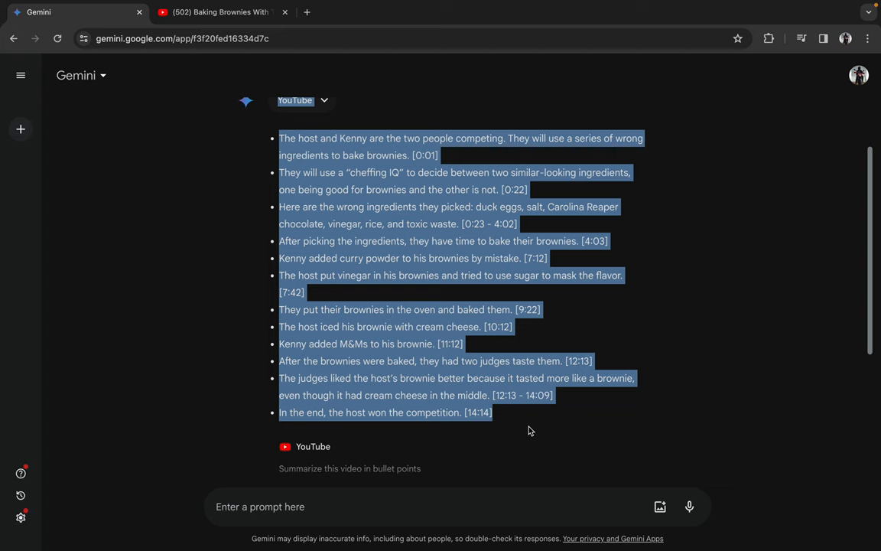
mouse_move(653, 386)
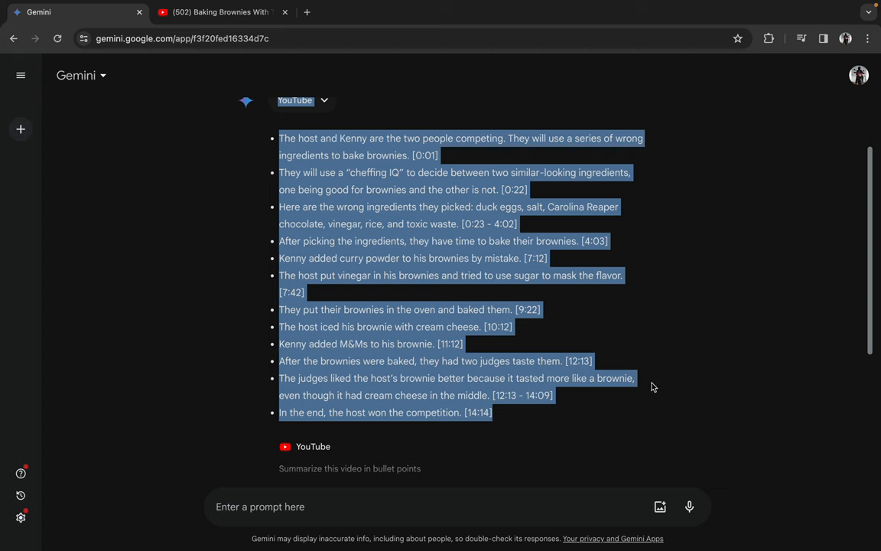